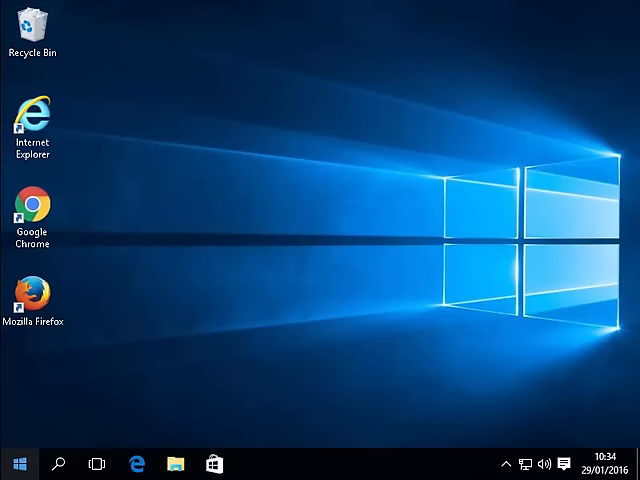
Search the Start menu for 'photos' so the Photos app shows as best match
left_click(256, 464)
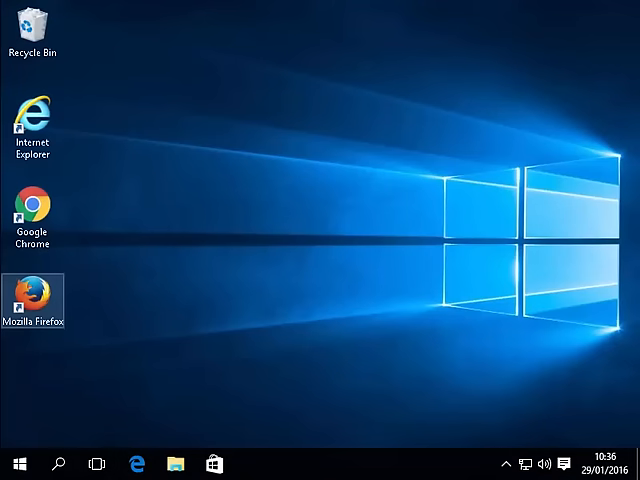
left_click(16, 464)
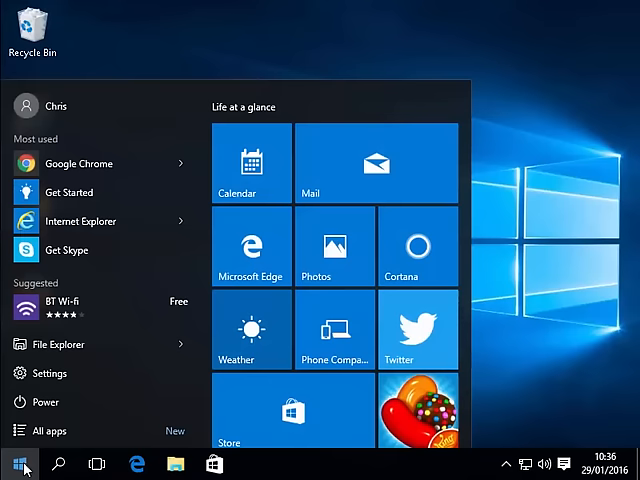
type("ph")
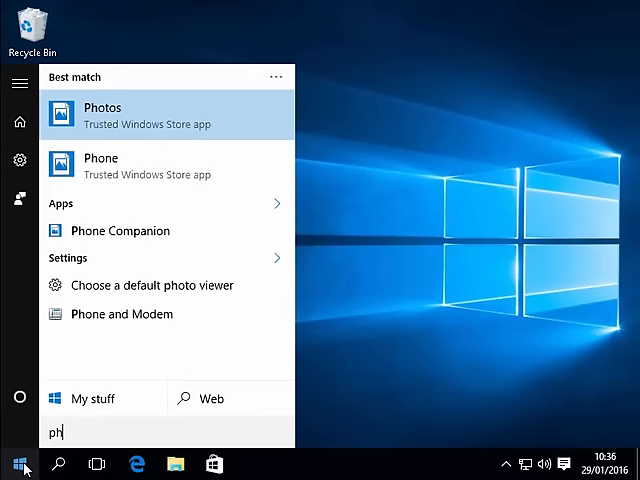
type("otos")
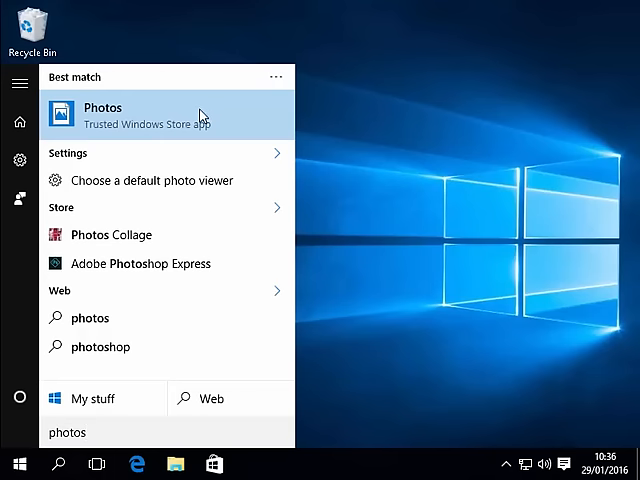
Launch Photos and begin an import from a connected device
left_click(104, 116)
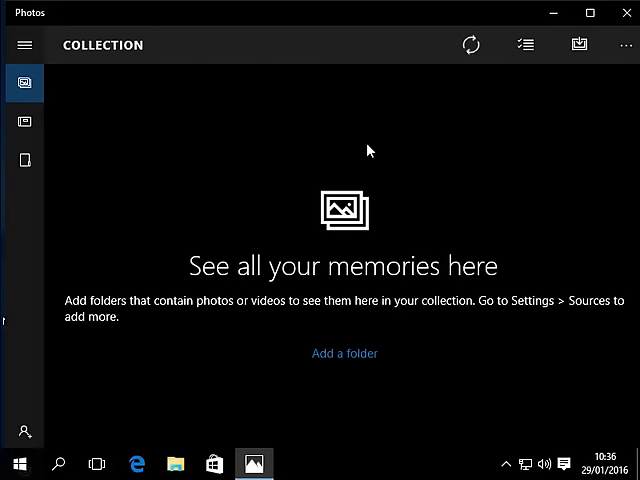
mouse_move(580, 44)
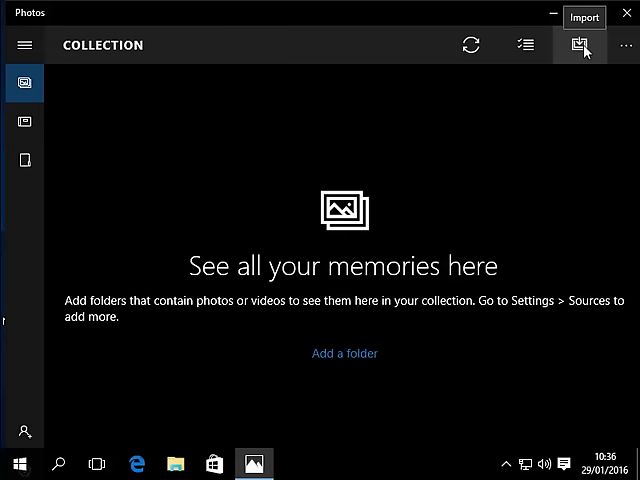
left_click(580, 44)
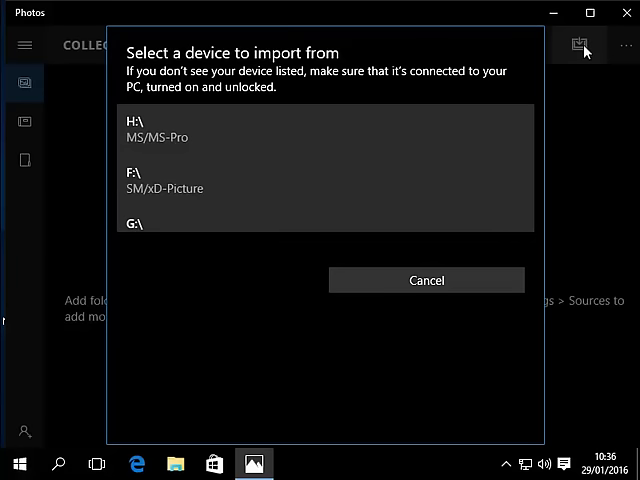
scroll("down", 3)
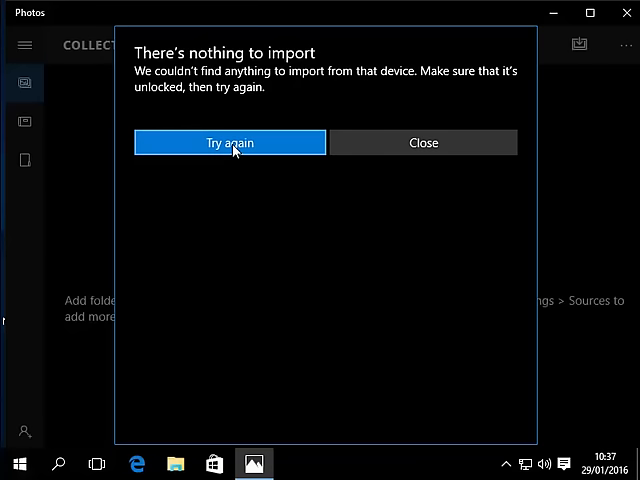
Try the SM/xD-Picture card drive, then settle on the G:\ SD card listing eight July 2009 photos
left_click(228, 142)
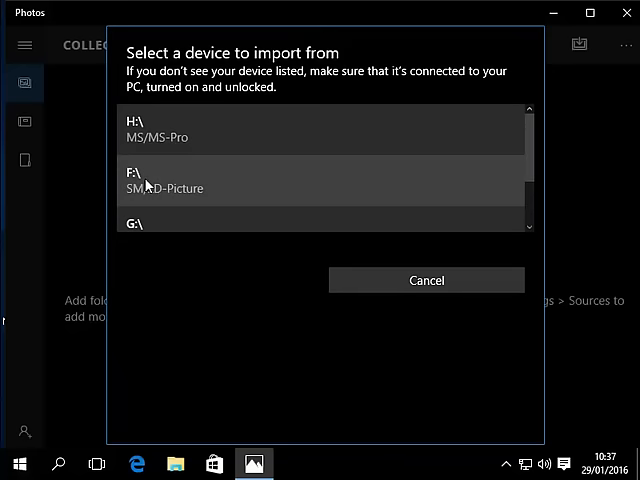
left_click(164, 180)
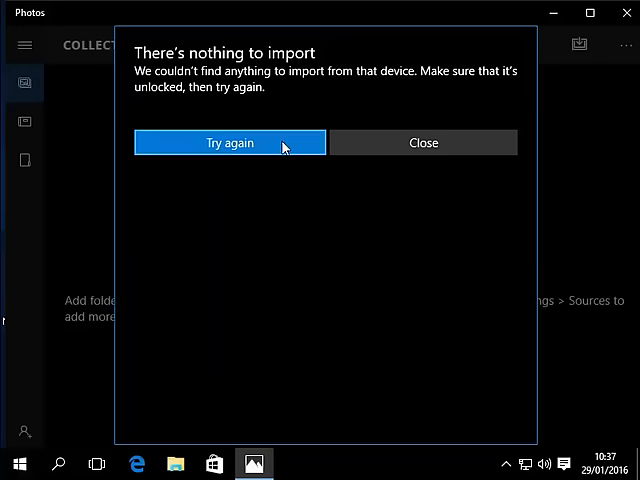
left_click(228, 142)
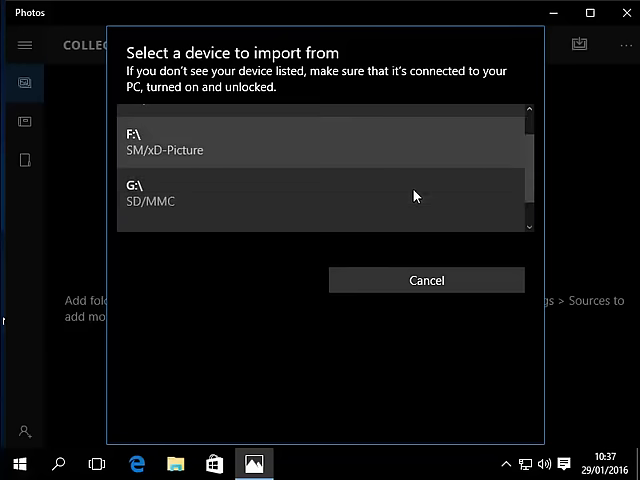
scroll("down", 3)
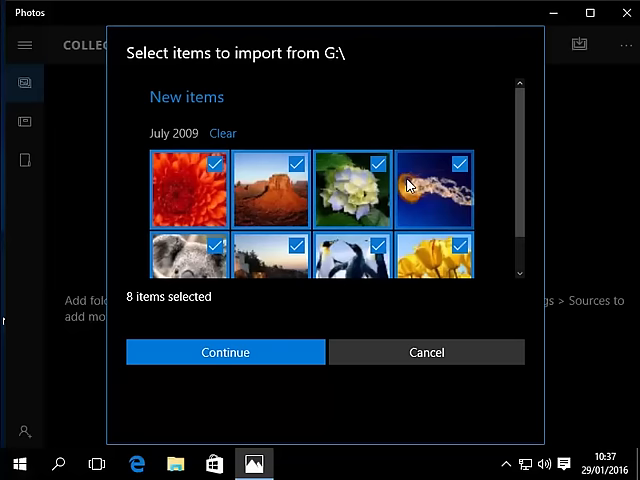
Untick the koala photo so seven of the eight July 2009 items remain selected
scroll("down", 3)
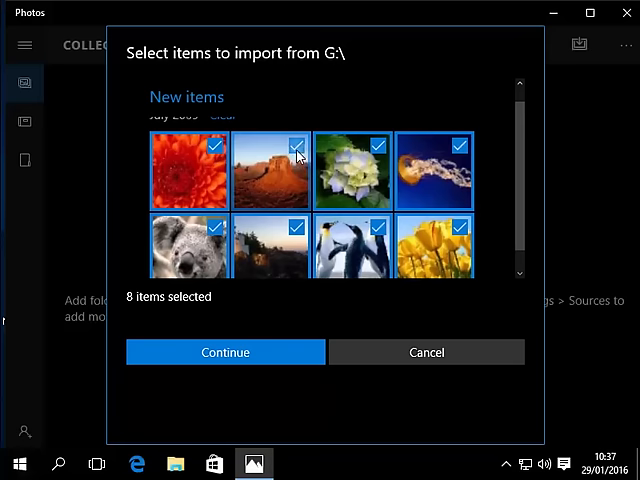
scroll("down", 3)
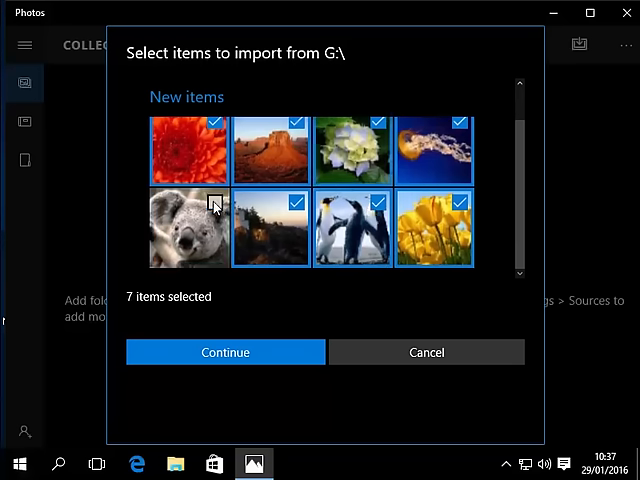
left_click(210, 204)
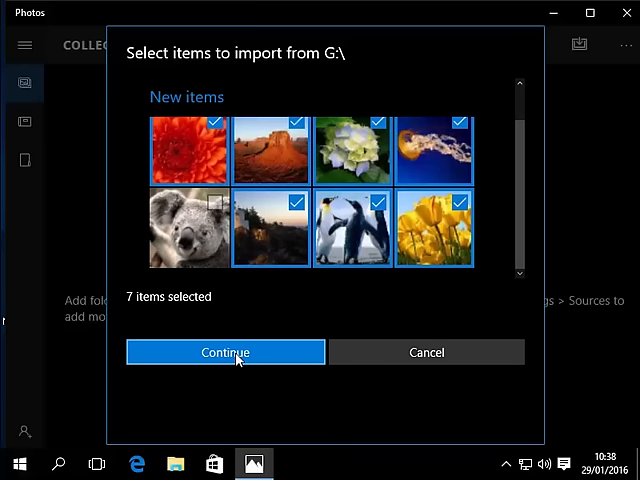
Continue with the seven photos and bring up the folder picker for the import destination
left_click(224, 352)
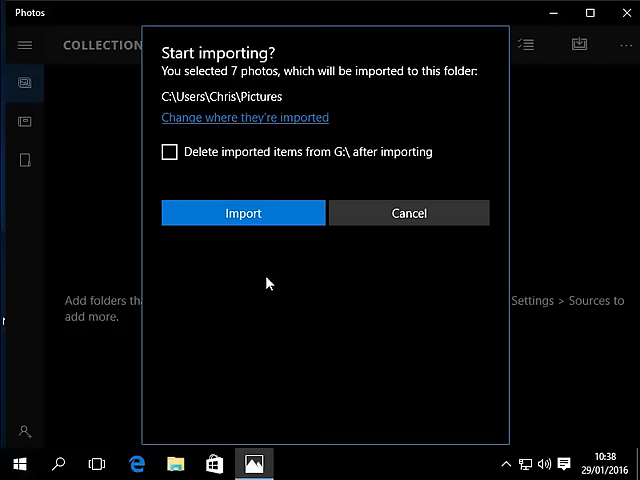
mouse_move(316, 144)
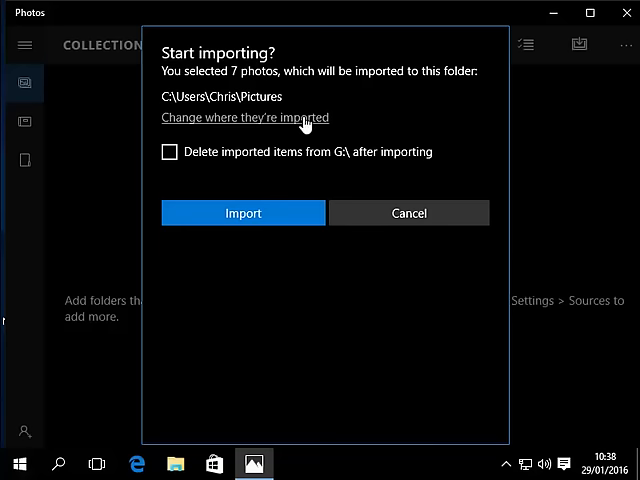
mouse_move(294, 122)
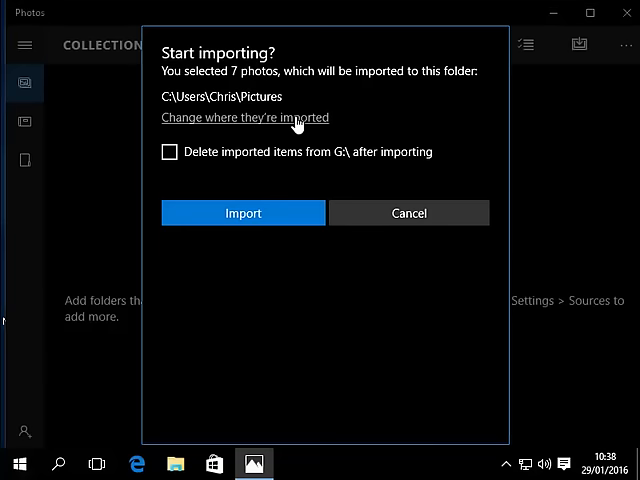
left_click(244, 116)
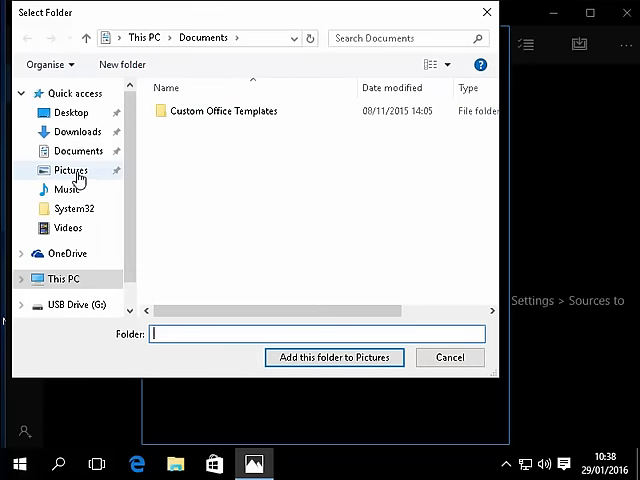
Create a folder named Test inside Pictures and make it the import destination
left_click(72, 168)
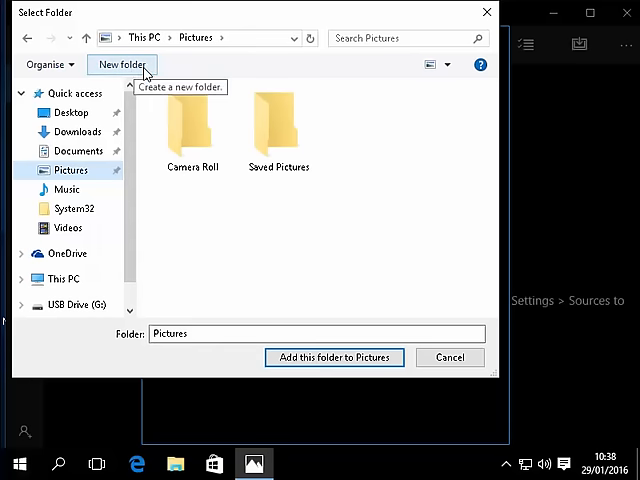
left_click(122, 64)
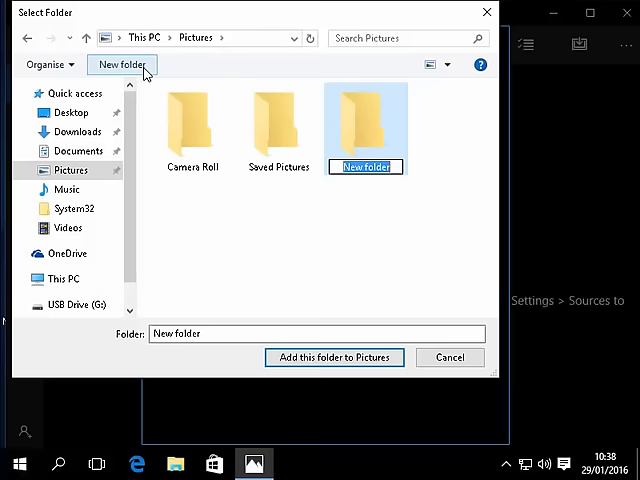
type("Test")
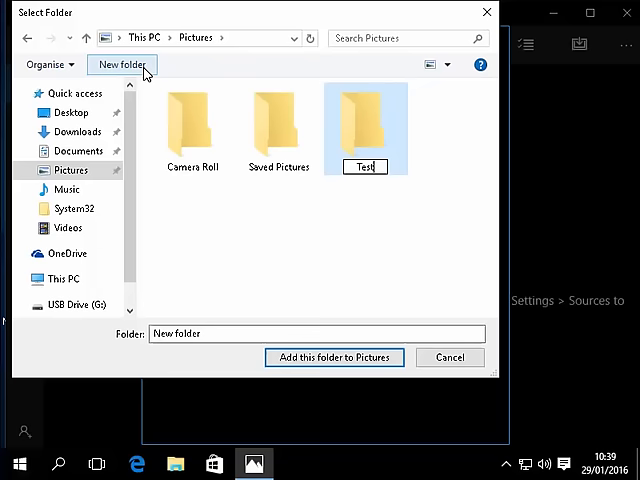
mouse_move(348, 198)
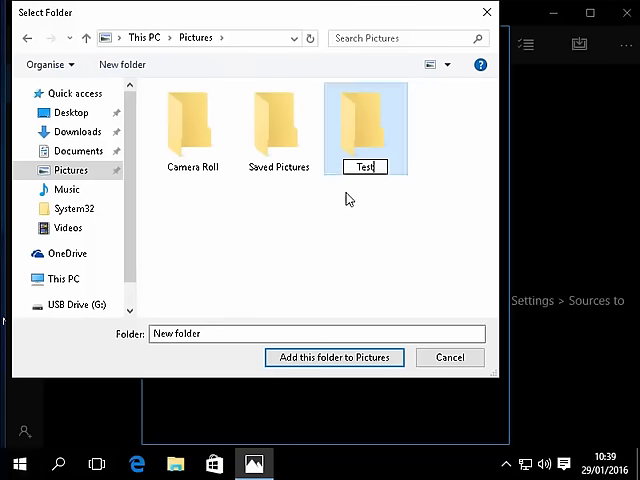
mouse_move(400, 246)
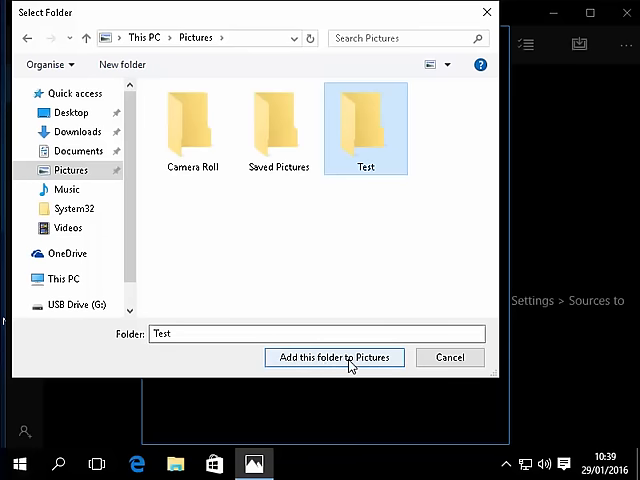
left_click(334, 356)
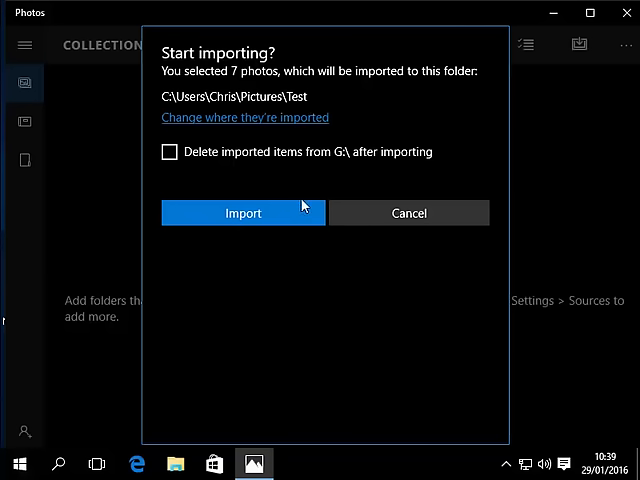
mouse_move(240, 164)
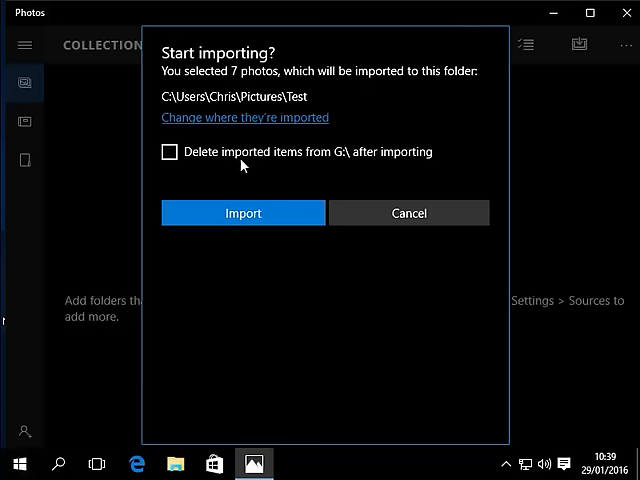
mouse_move(384, 160)
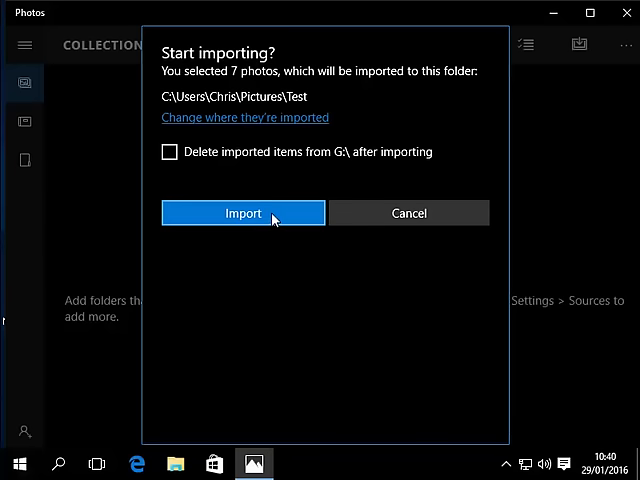
Import the seven photos into Pictures\Test without deleting them from the device
left_click(242, 212)
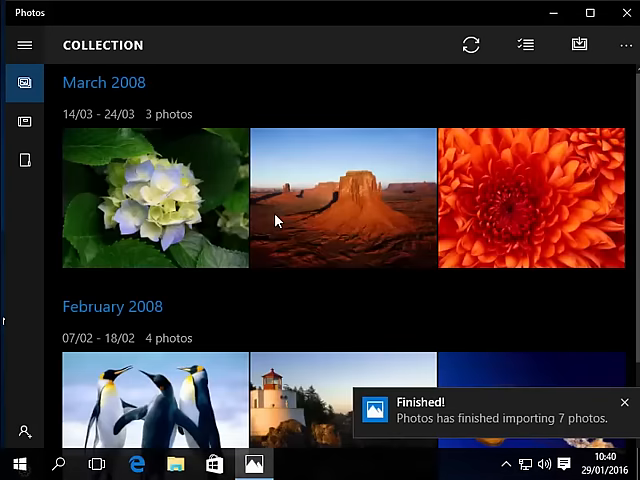
mouse_move(178, 276)
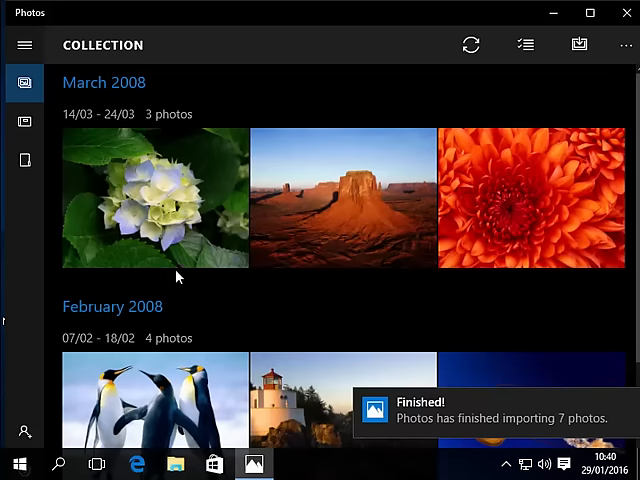
mouse_move(318, 230)
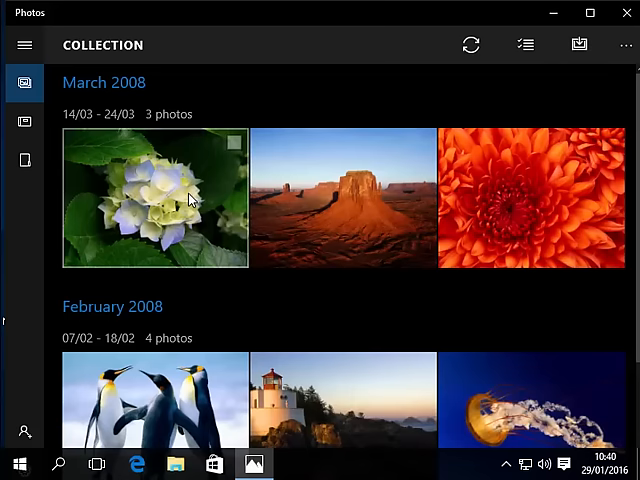
mouse_move(196, 204)
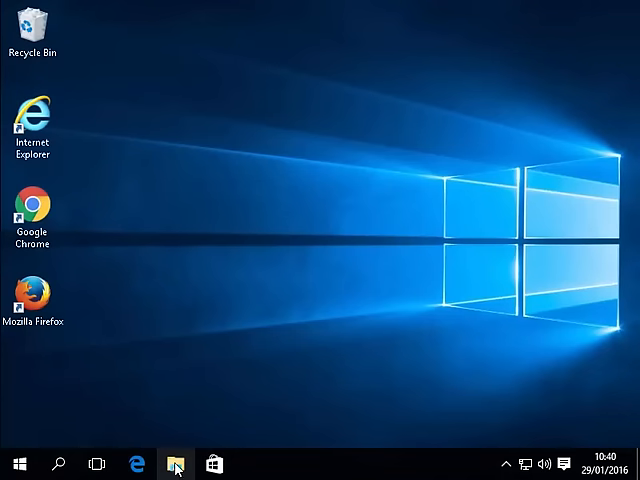
Browse File Explorer to Pictures\Test\2009-07 to see the imported photos
left_click(176, 464)
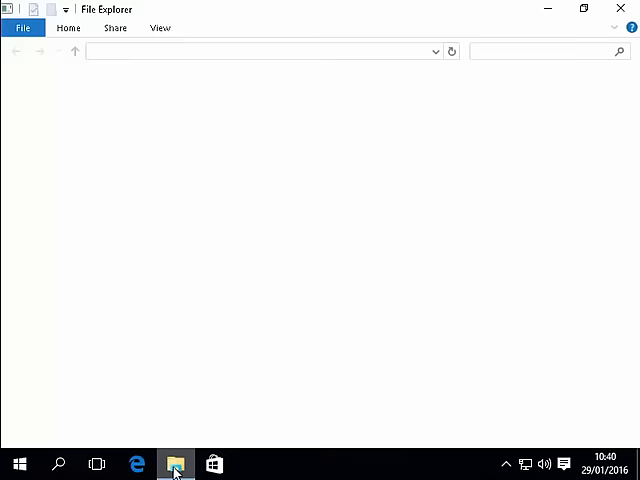
left_click(176, 464)
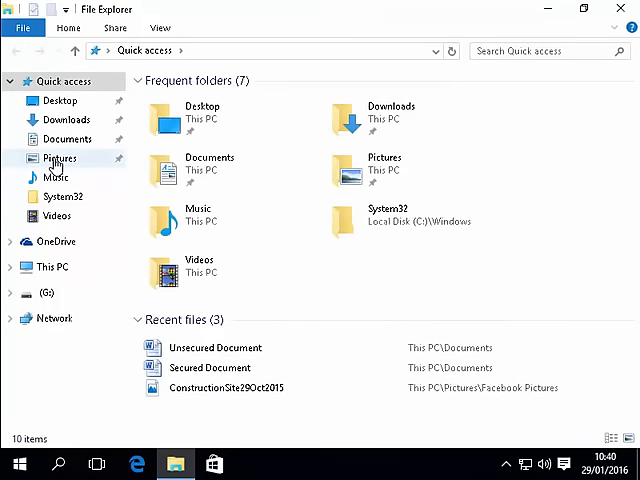
left_click(60, 158)
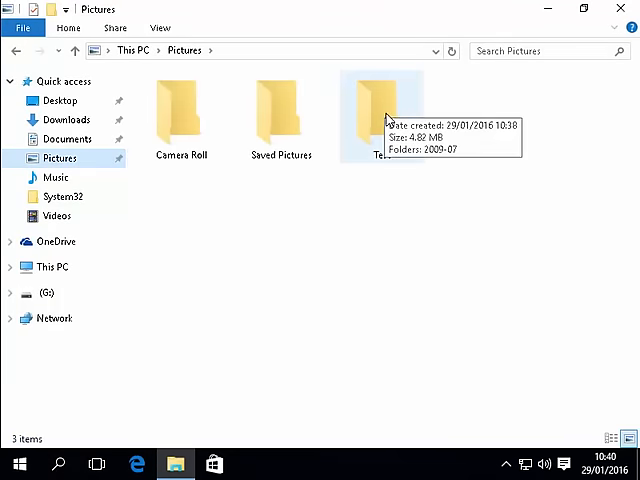
double_click(380, 108)
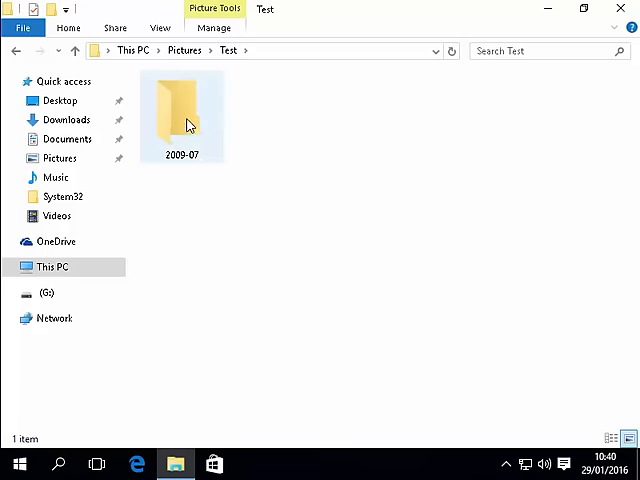
double_click(180, 110)
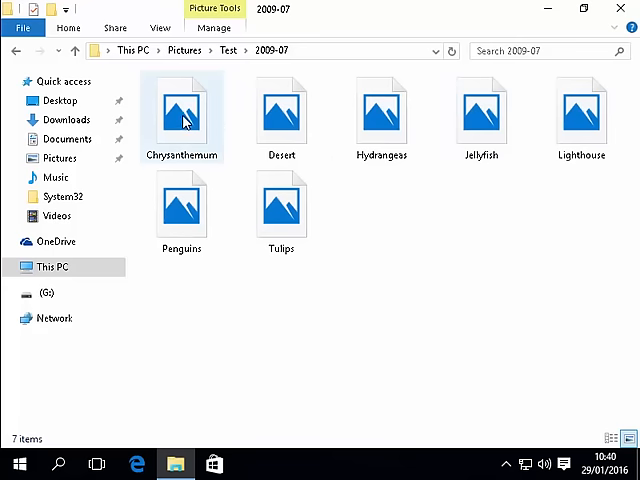
Open the Tulips photo, choosing Paint as the app
left_click(280, 204)
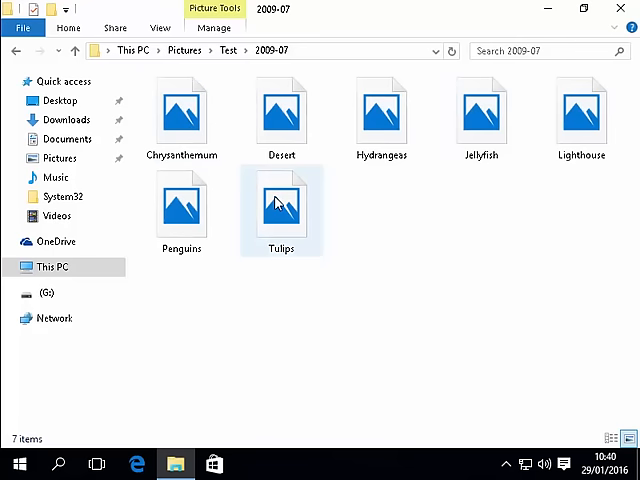
mouse_move(282, 204)
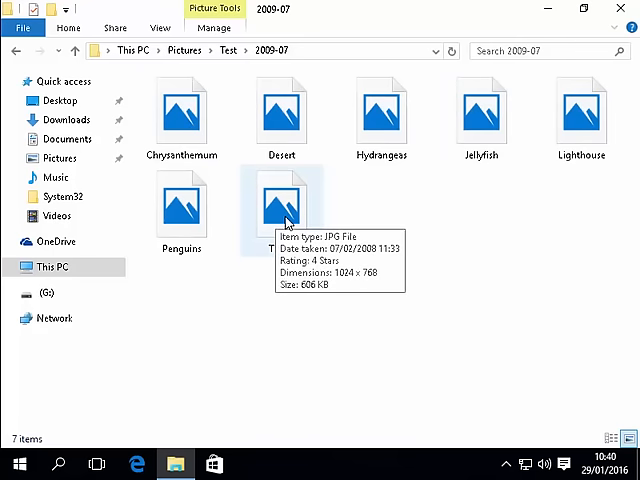
left_click(280, 200)
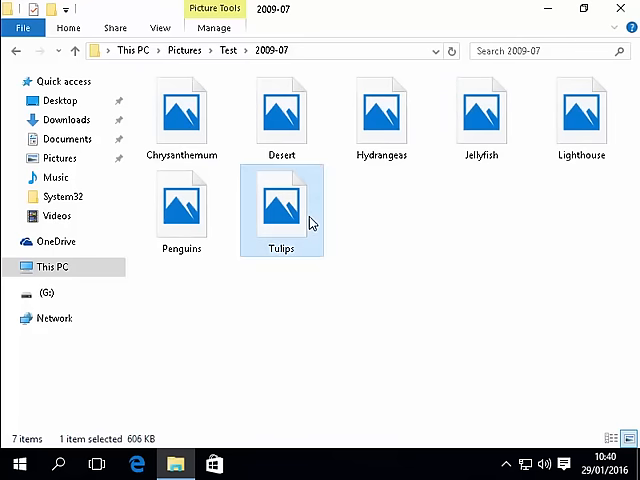
double_click(280, 200)
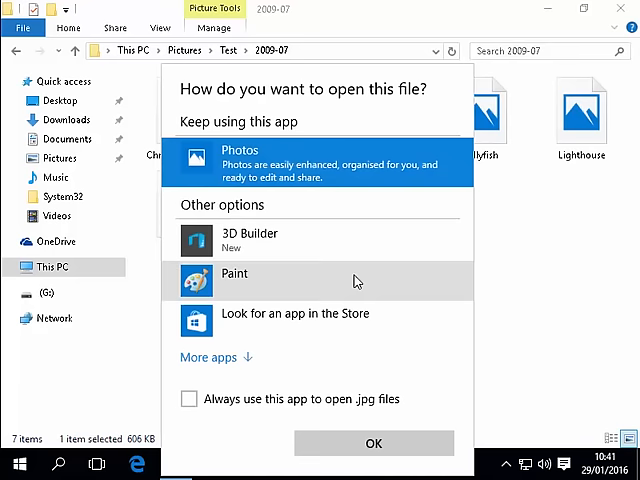
mouse_move(232, 298)
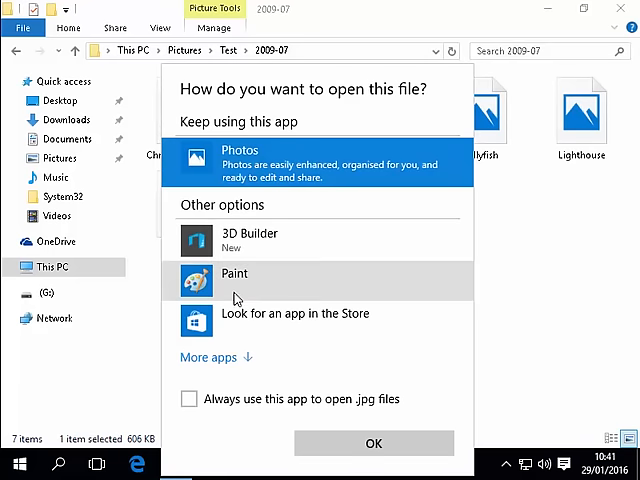
left_click(234, 280)
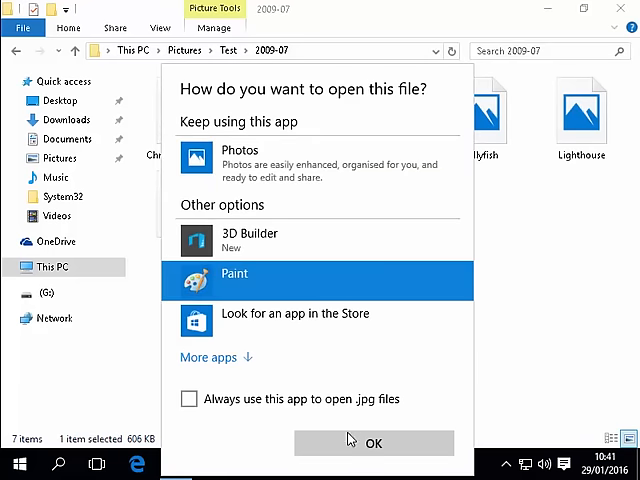
left_click(372, 442)
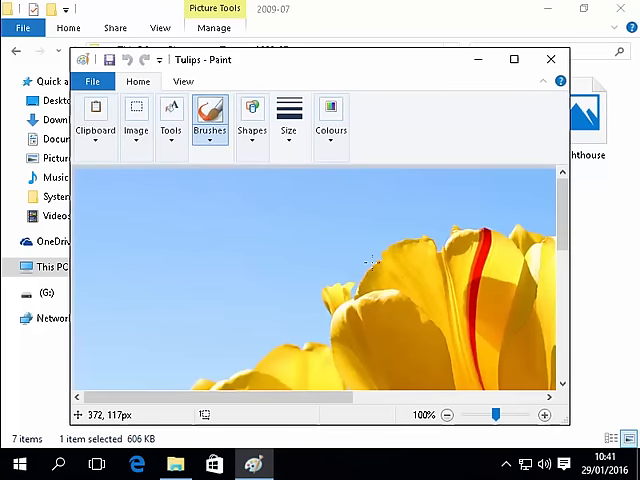
View Tulips maximized in Paint, then close Paint to return to the 2009-07 folder
left_click(512, 60)
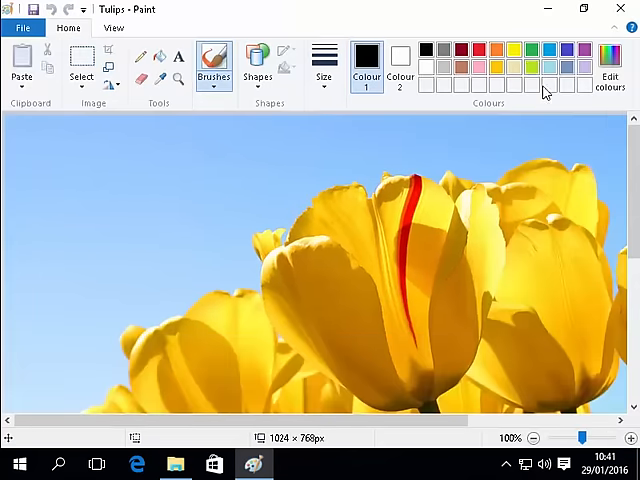
scroll("down", 3)
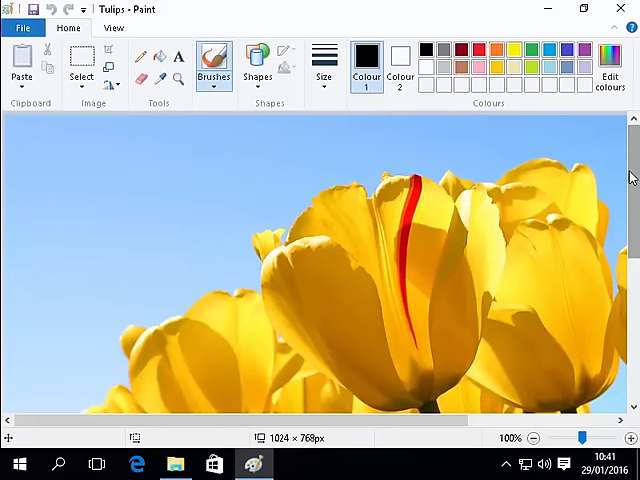
scroll("down", 3)
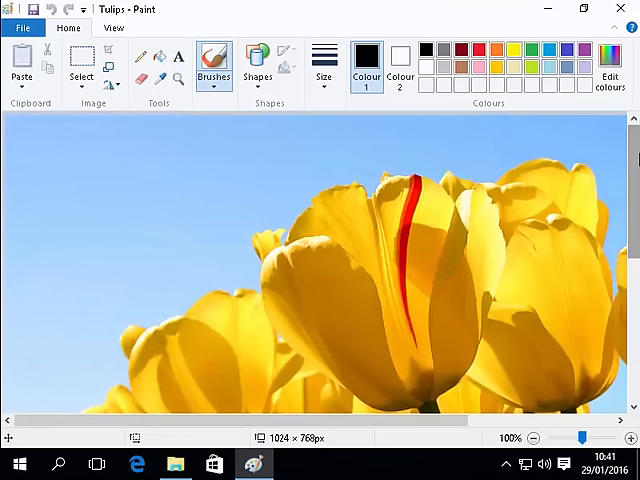
left_click(620, 8)
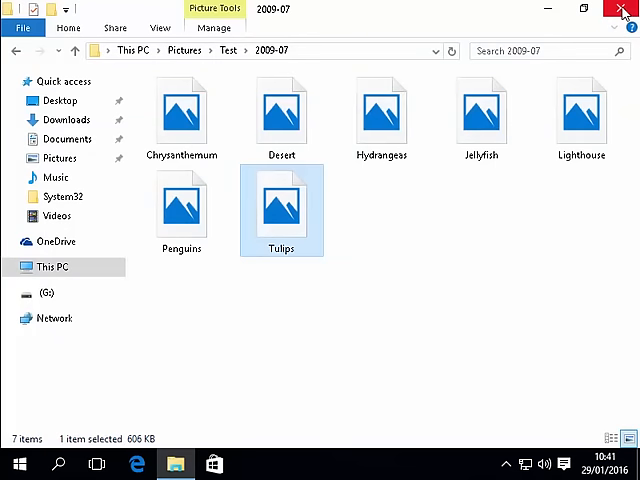
Close File Explorer and relaunch Photos from a Start menu search for 'photos'
left_click(620, 8)
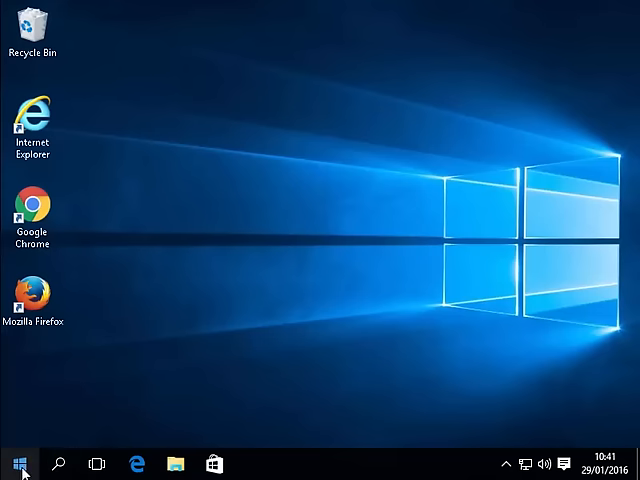
left_click(16, 464)
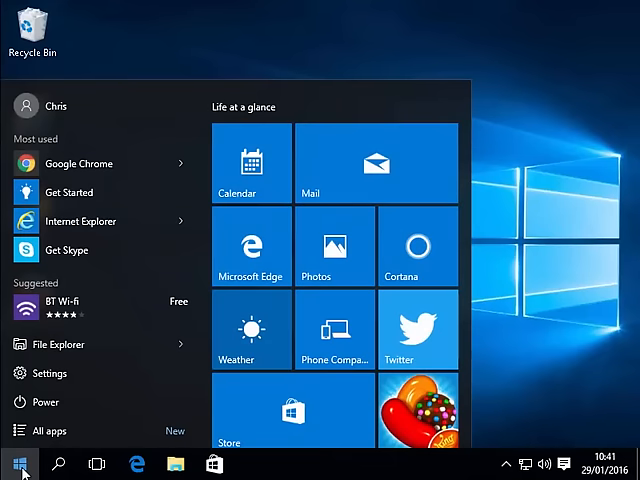
type("photos")
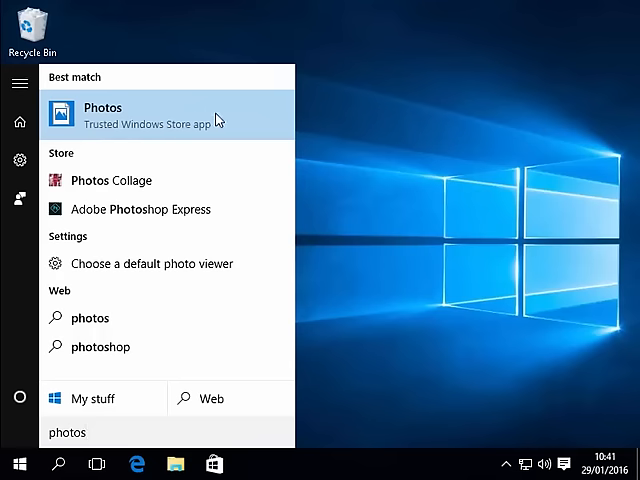
left_click(104, 114)
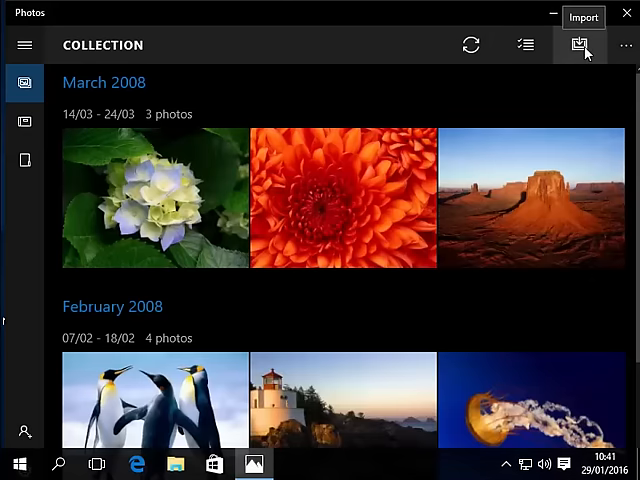
Start a second import from drive G:\ listing all eight July 2009 photos selected
left_click(580, 44)
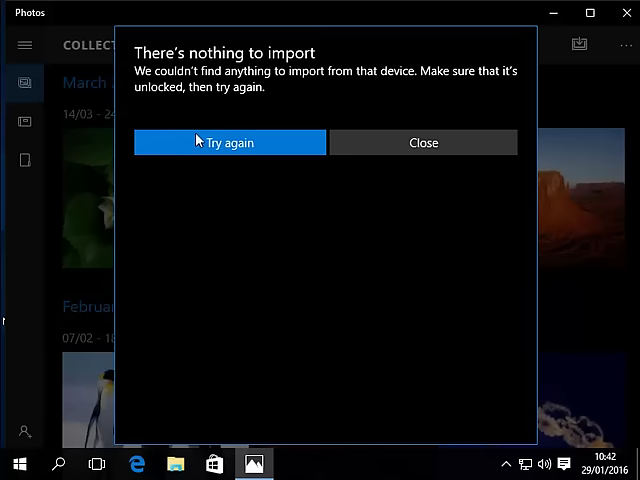
mouse_move(244, 150)
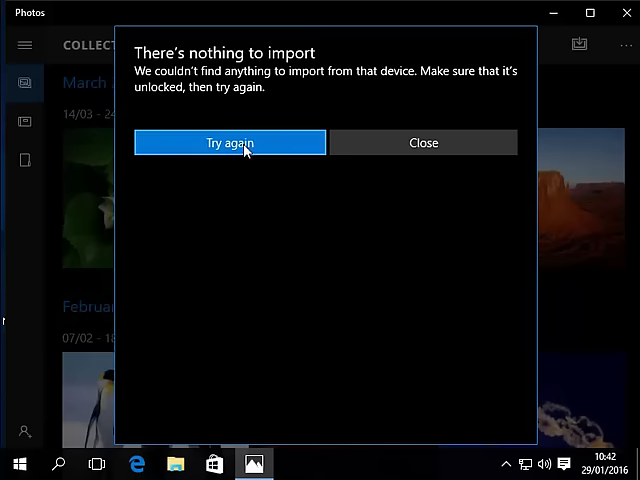
left_click(228, 142)
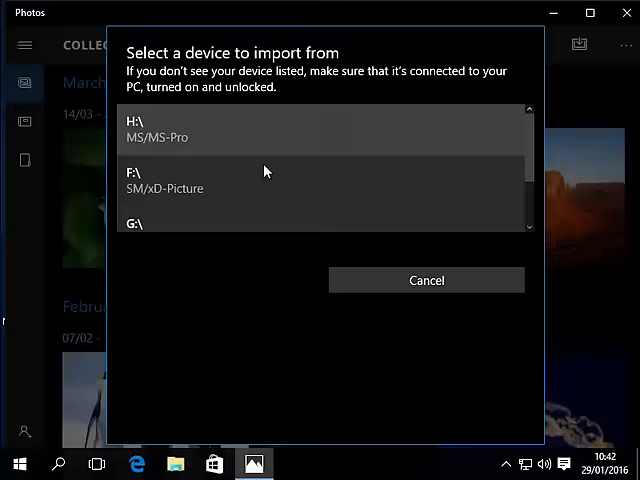
scroll("down", 3)
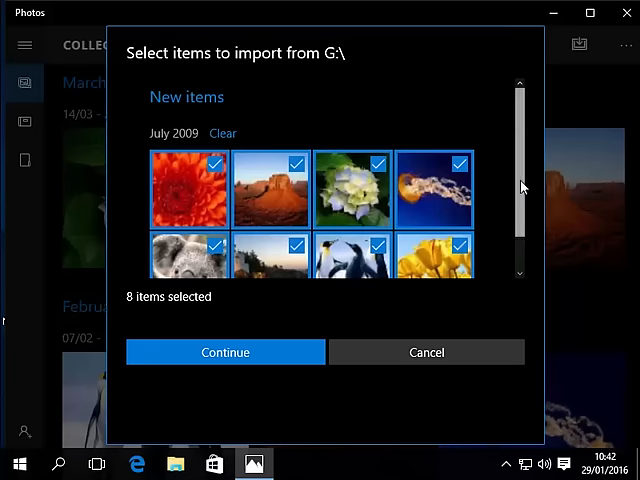
Clear the July 2009 selection, keep only the koala photo ticked, and continue to the import confirmation
scroll("down", 3)
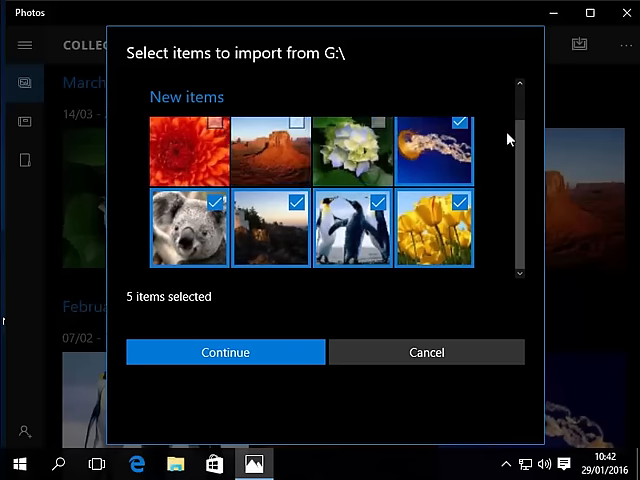
scroll("down", 3)
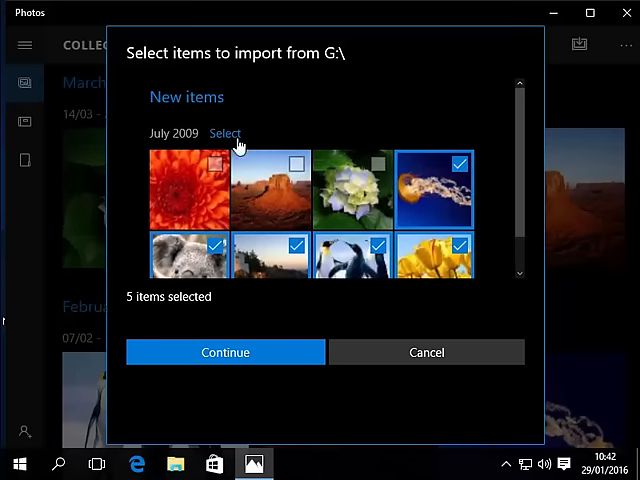
left_click(224, 132)
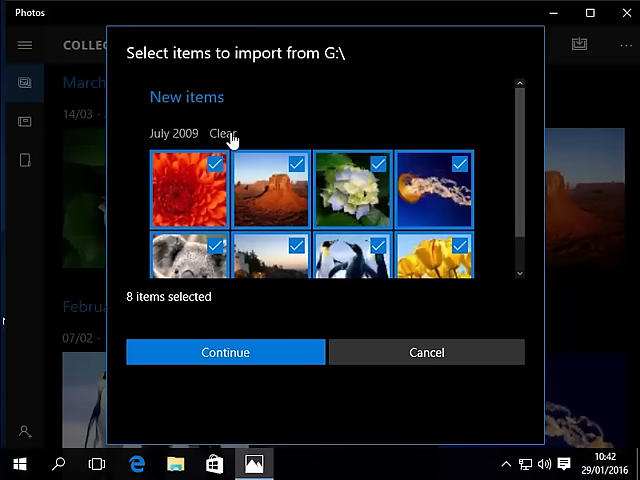
mouse_move(228, 140)
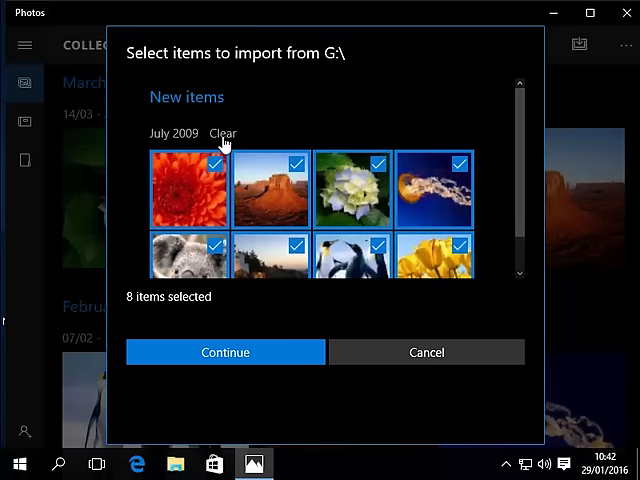
left_click(224, 132)
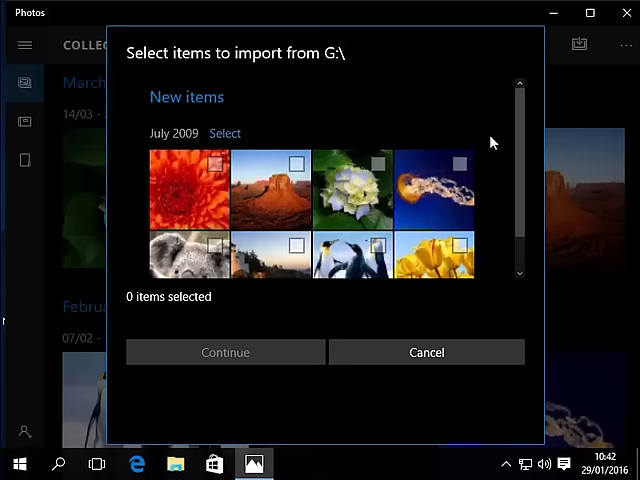
scroll("down", 3)
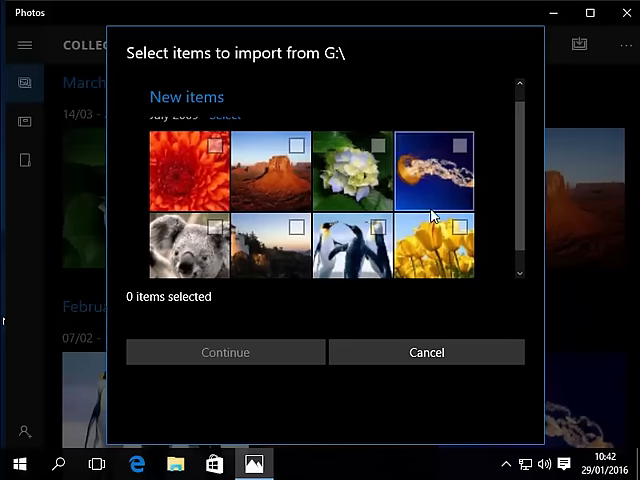
mouse_move(204, 230)
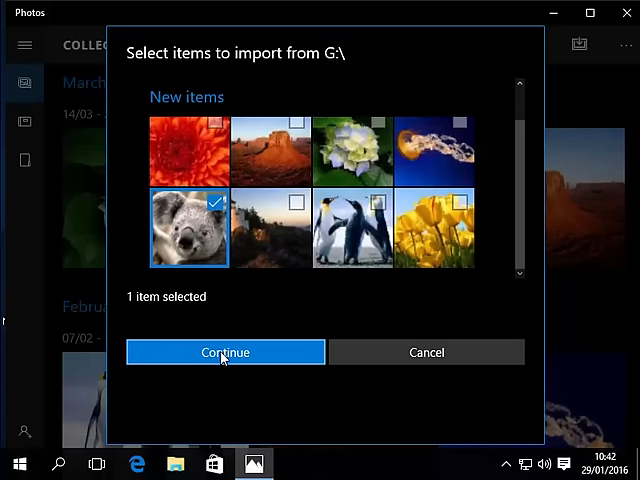
left_click(224, 352)
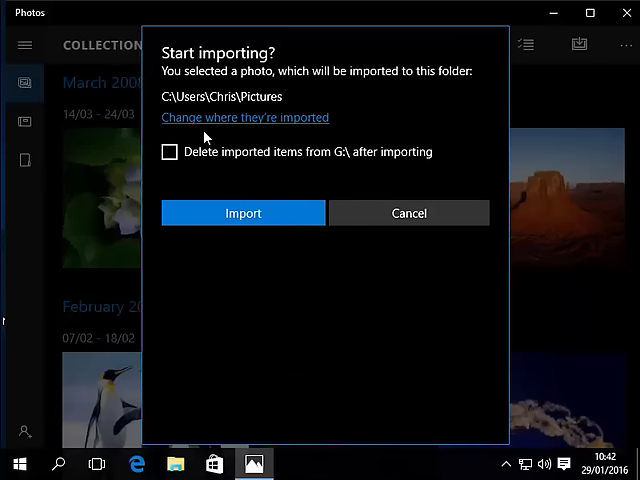
mouse_move(236, 122)
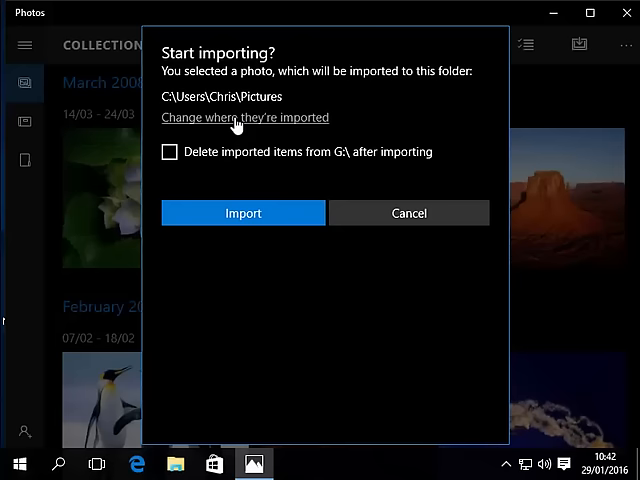
mouse_move(296, 120)
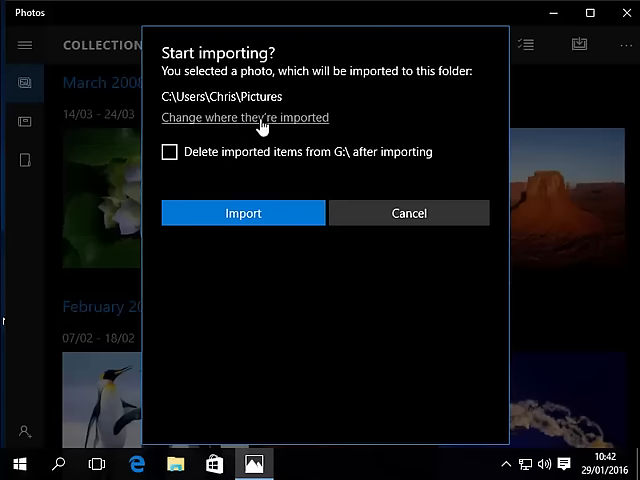
Choose 'Change where they're imported' to pick a different destination folder
left_click(244, 116)
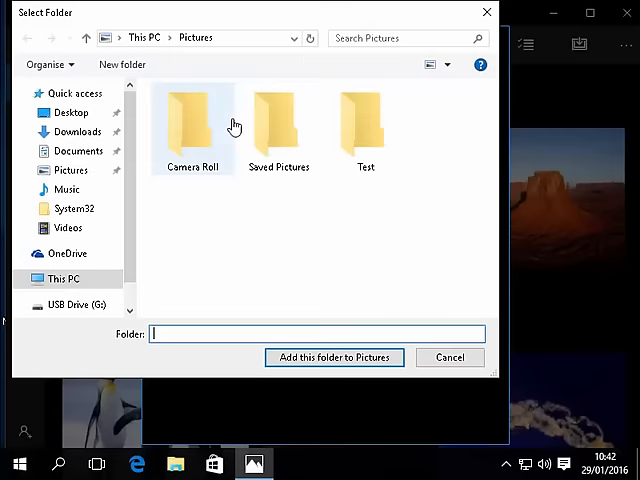
Make Pictures\Test the import destination via 'Add this folder to Pictures'
left_click(366, 126)
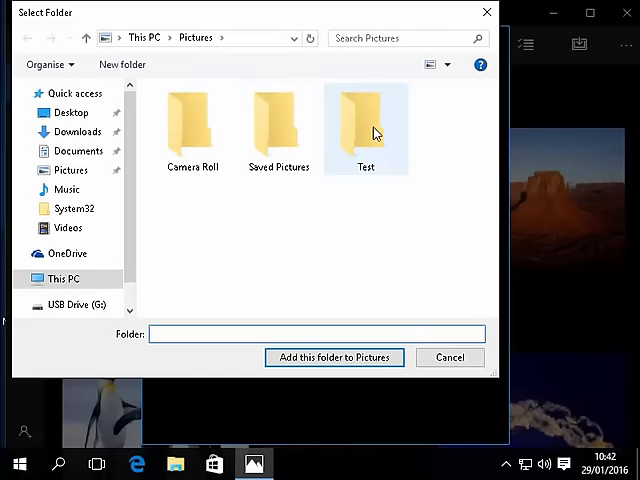
mouse_move(368, 130)
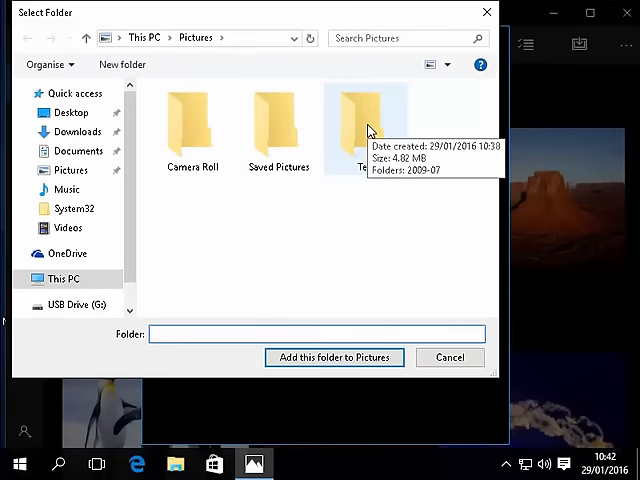
left_click(366, 126)
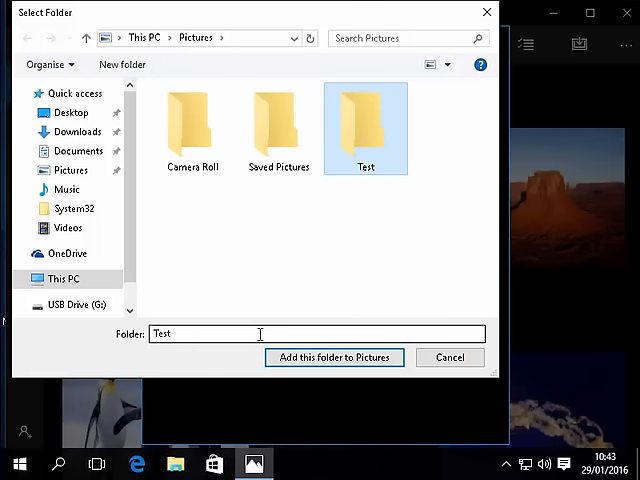
left_click(332, 356)
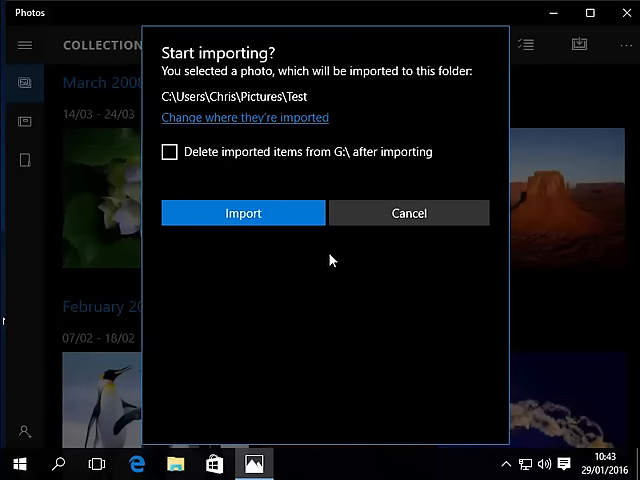
Import the koala photo into Pictures\Test and wait for the 'Finished!' notification
left_click(244, 212)
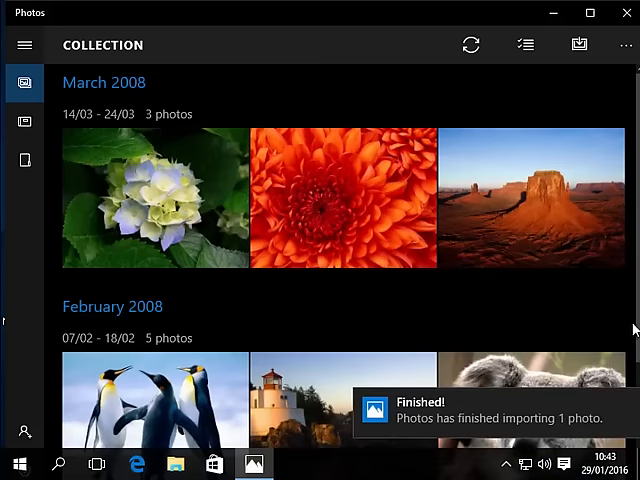
scroll("down", 3)
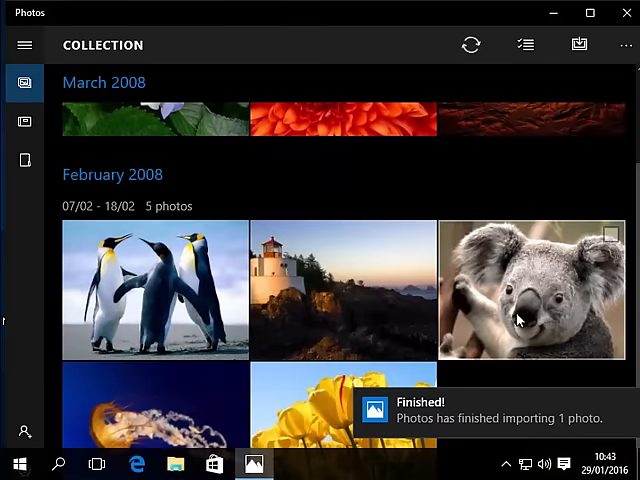
mouse_move(620, 70)
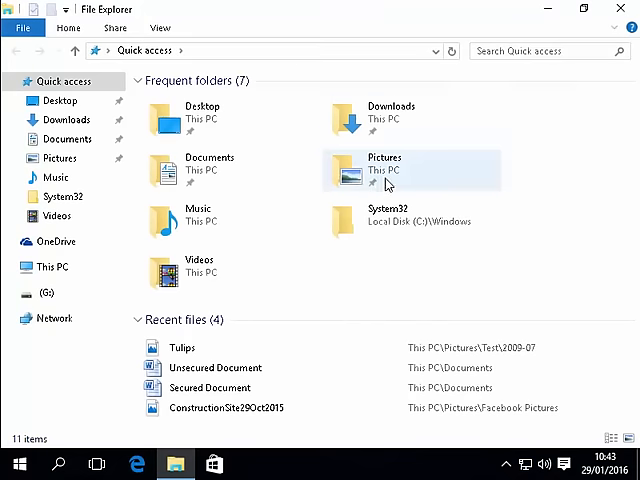
Browse to Pictures\Test\2009-07, confirm the eight photos are there, and view Koala
double_click(384, 170)
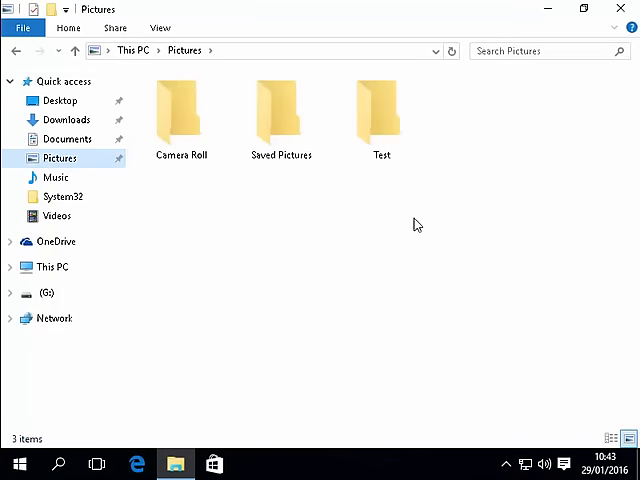
double_click(380, 110)
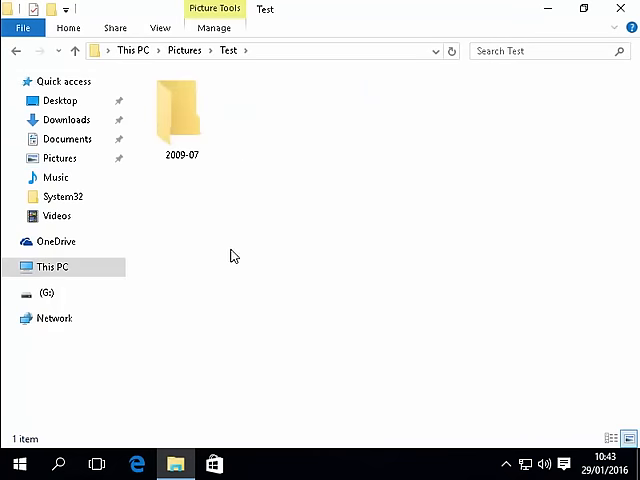
left_click(180, 116)
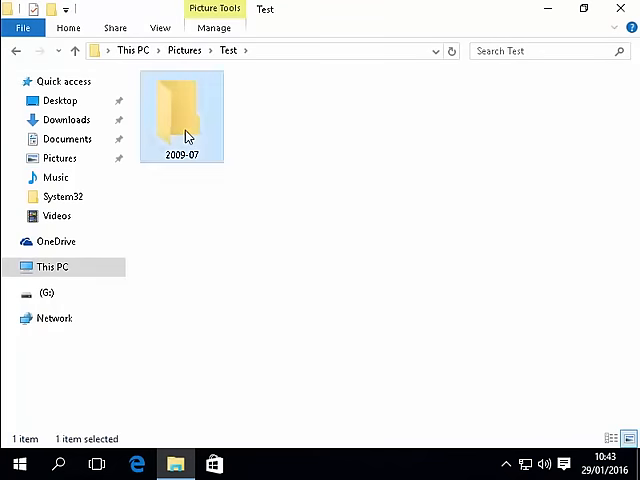
double_click(180, 110)
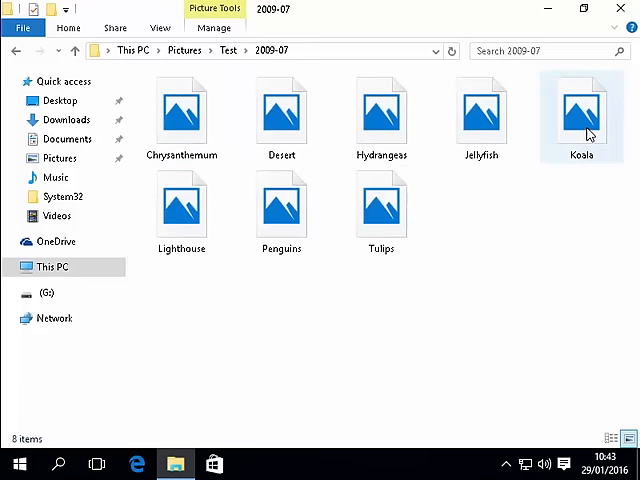
double_click(580, 108)
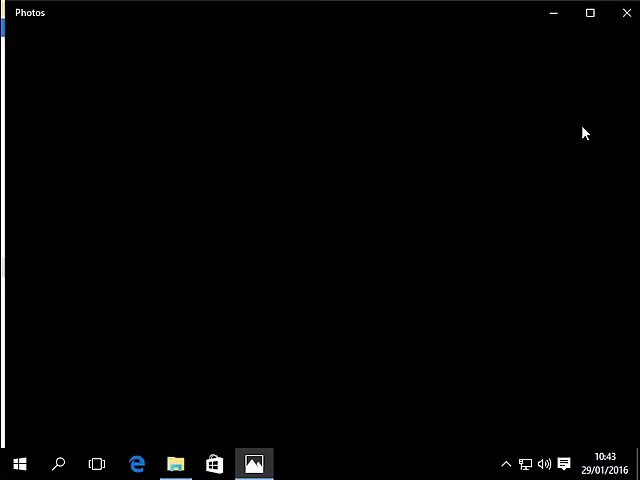